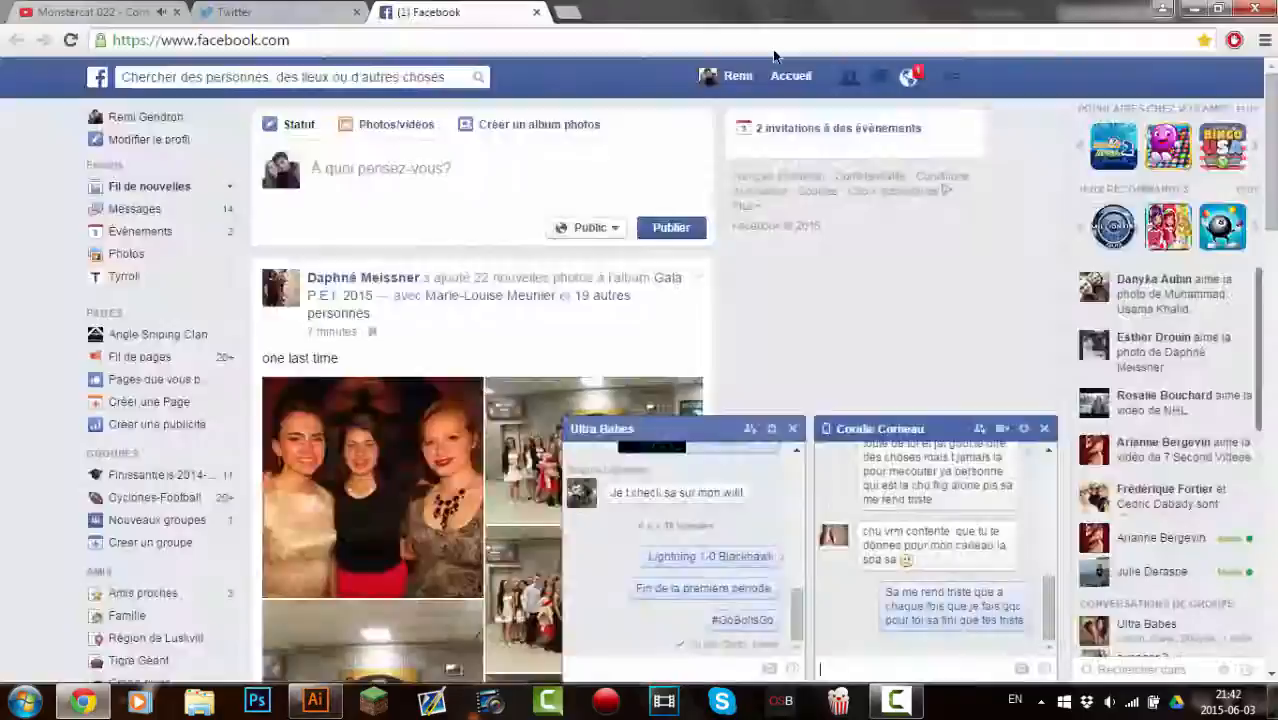
# - Switch from the Facebook feed to the YouTube Watch Later playlist
pyautogui.click(316, 700)
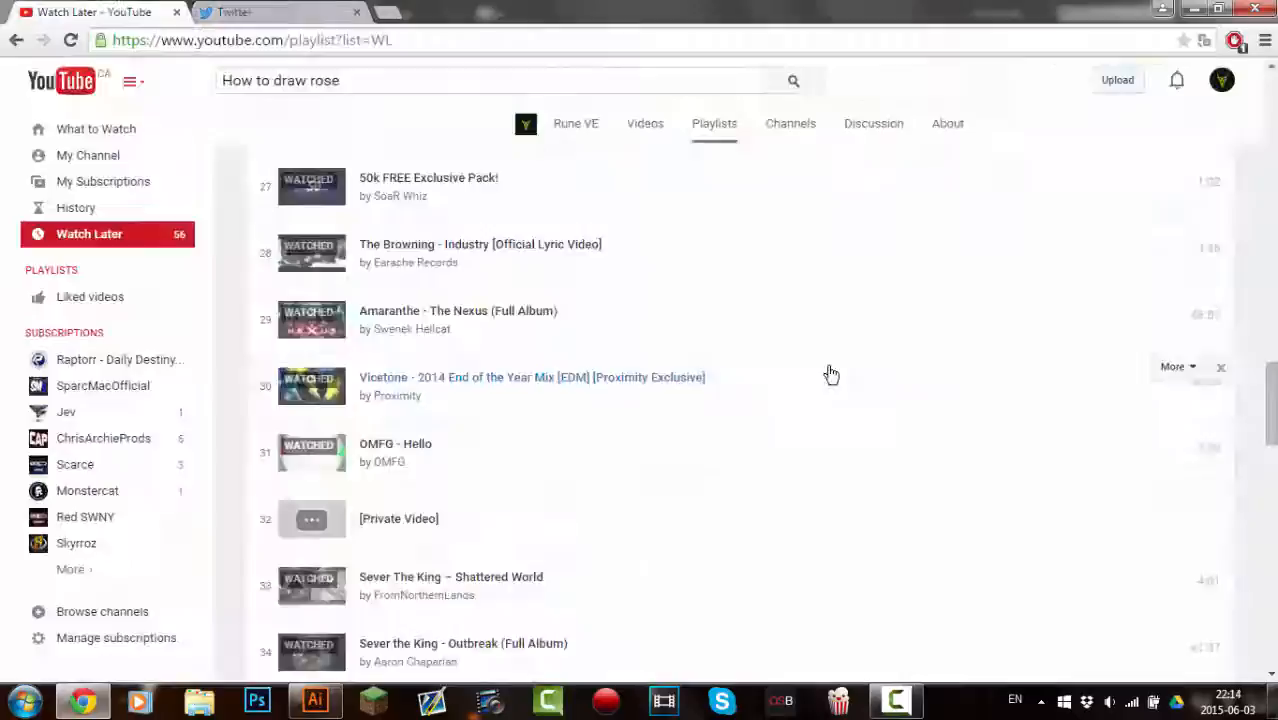
# - Switch to the Twitter home timeline and start a tweet beginning 'Late night project'
pyautogui.click(316, 700)
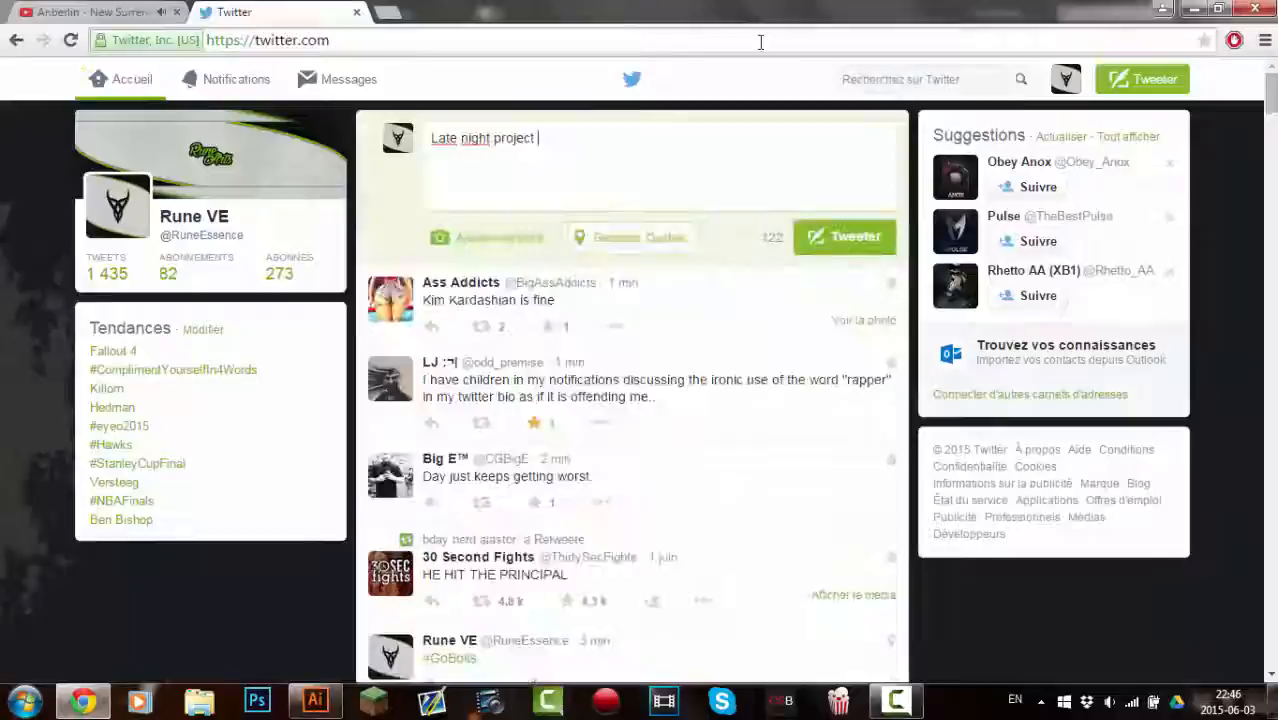
# - Post 'Late night project are the best one' and begin a tweet reading 'Wow Can't believe i'
pyautogui.click(312, 700)
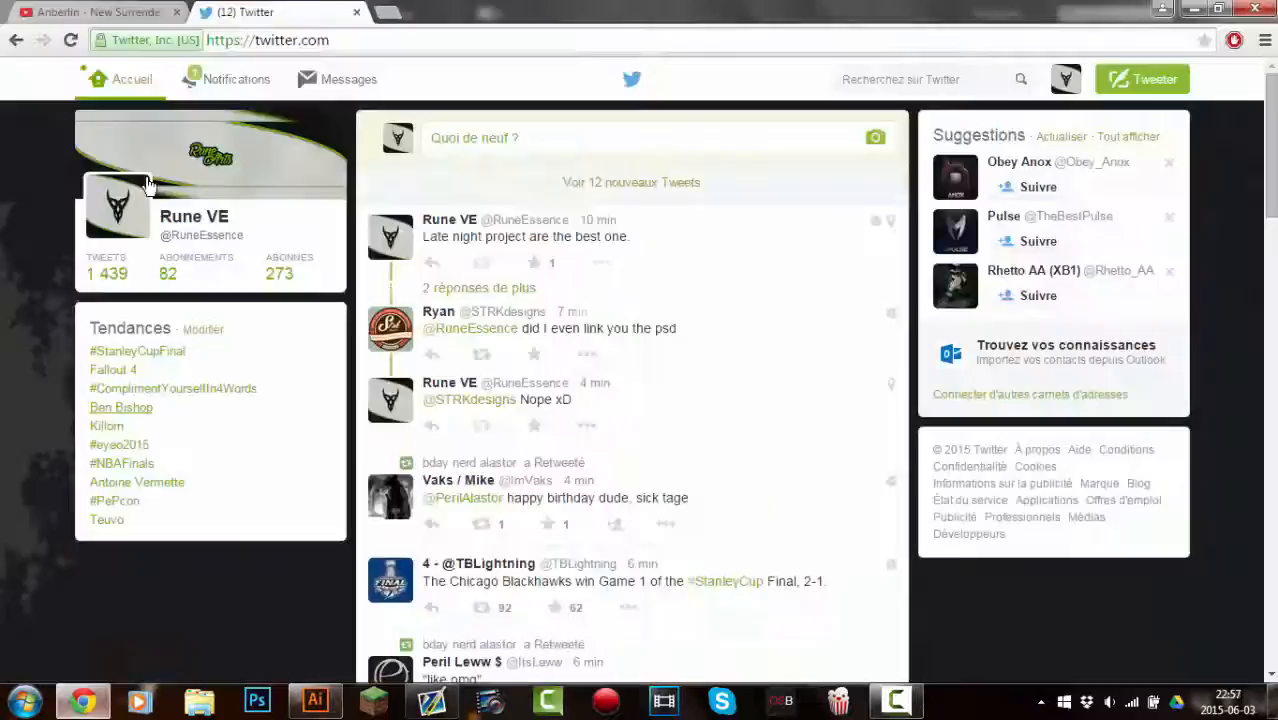
pyautogui.click(316, 700)
pyautogui.write("Wow. Can't believe I")
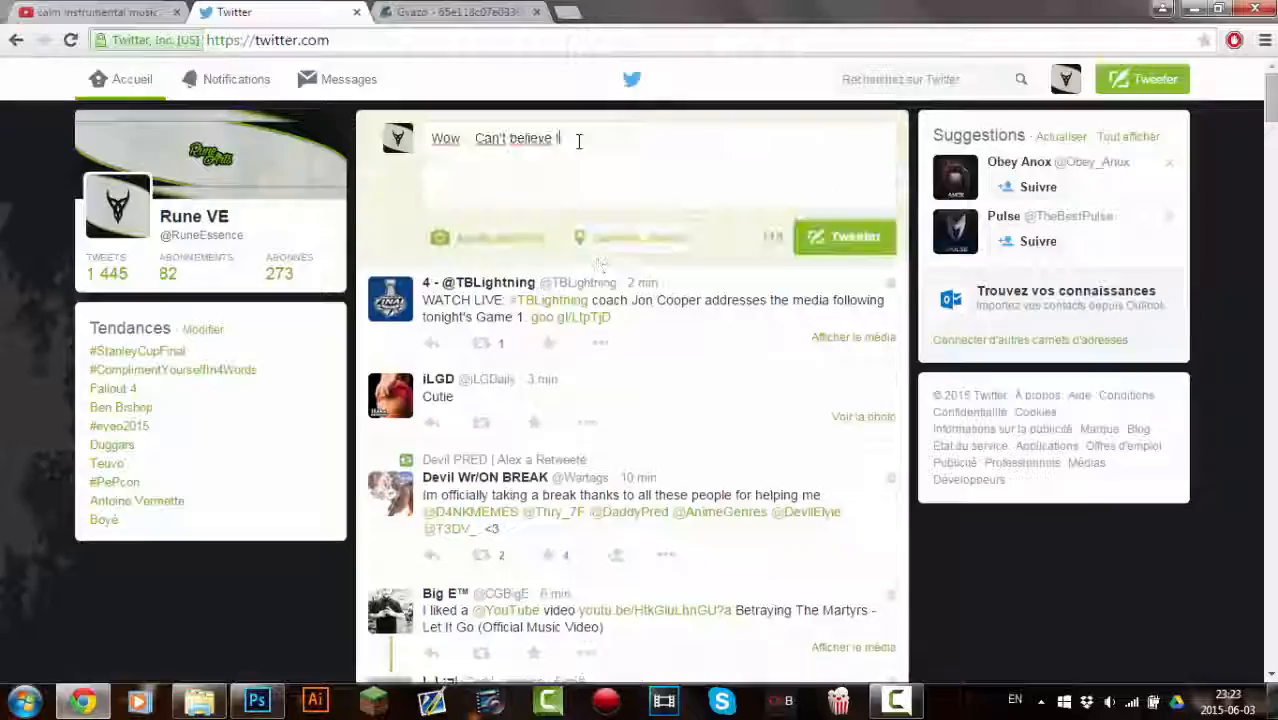
# - Post the tweet and switch to the Photoshop canvas with the red heart and white ribbon
pyautogui.click(260, 700)
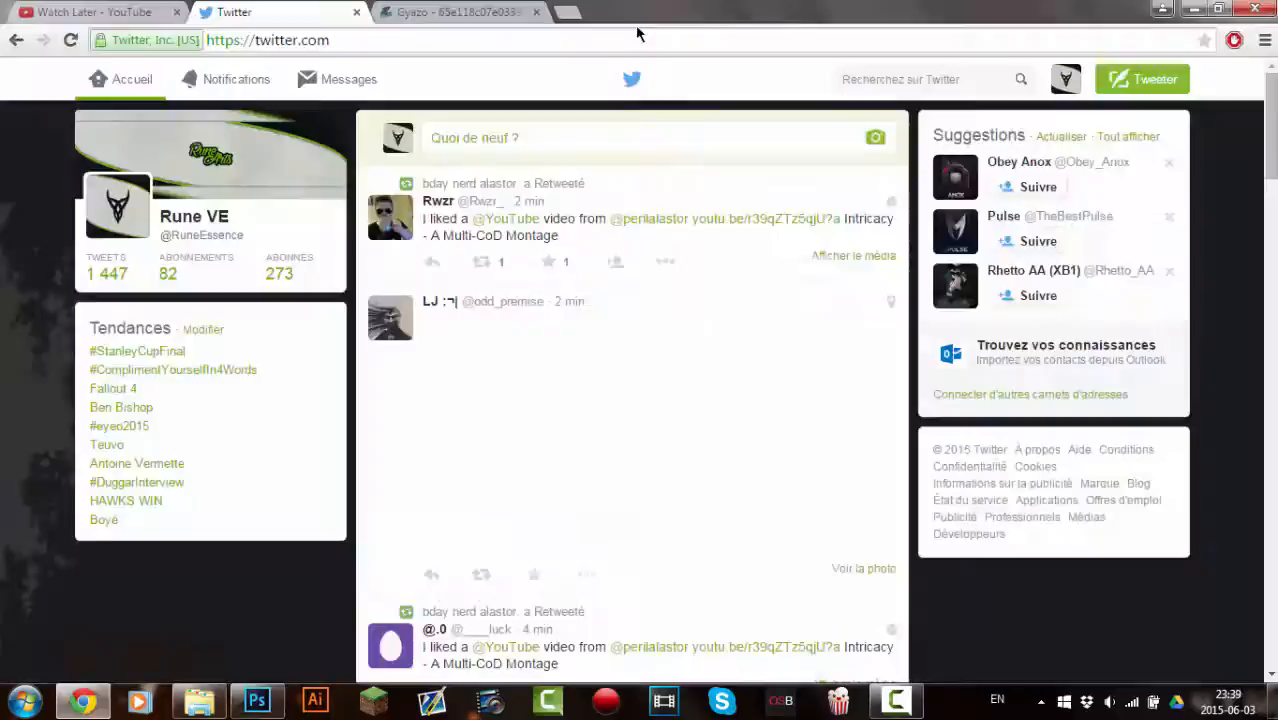
pyautogui.click(252, 700)
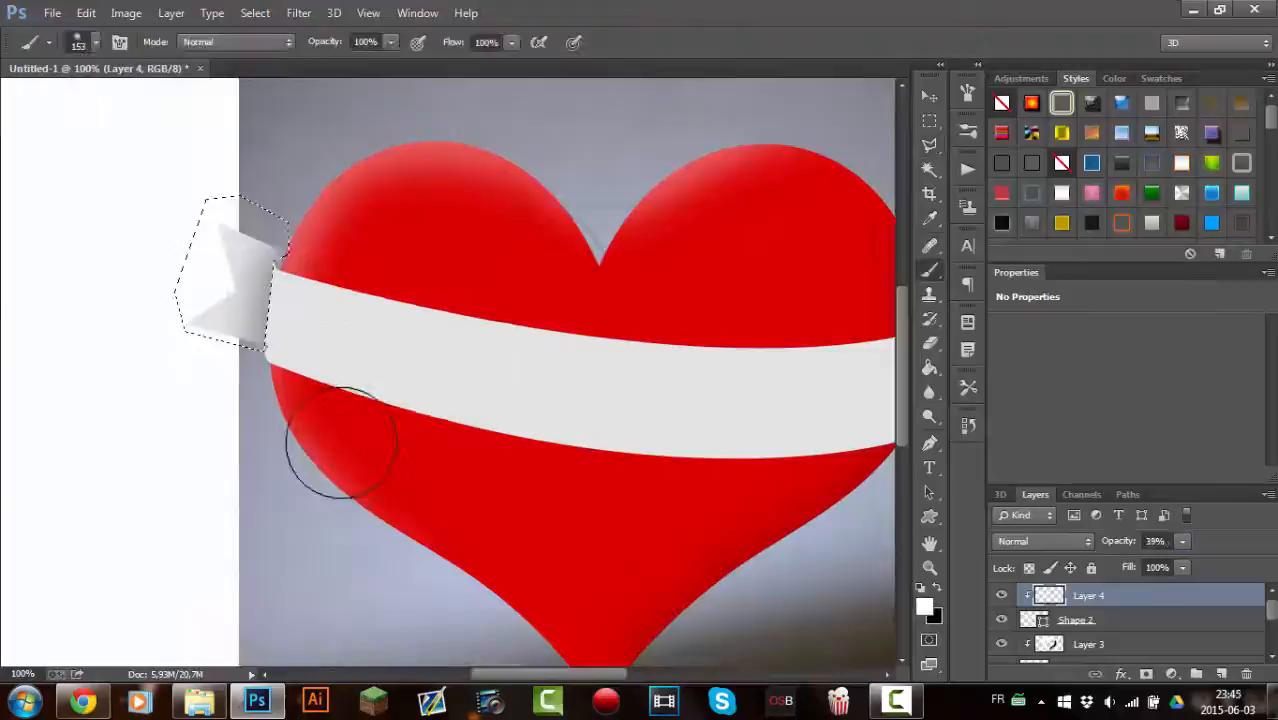